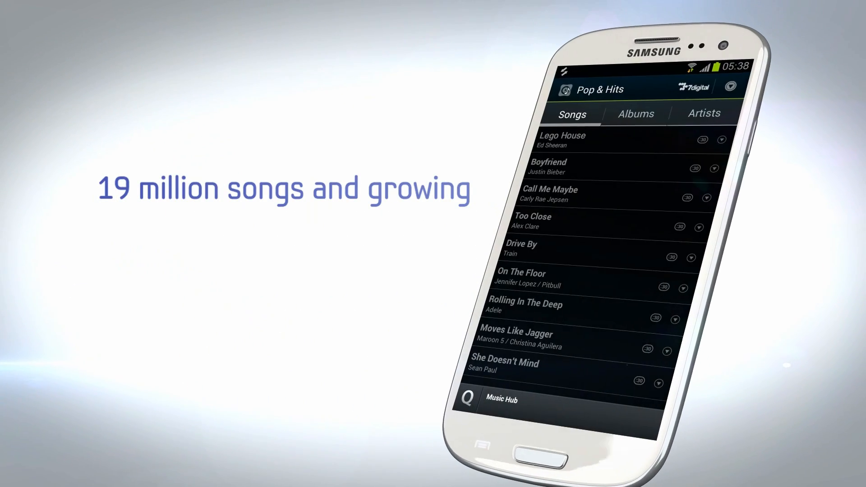
# - Play a preview of Ed Sheeran's Lego House, then hide the player
pyautogui.click(561, 140)
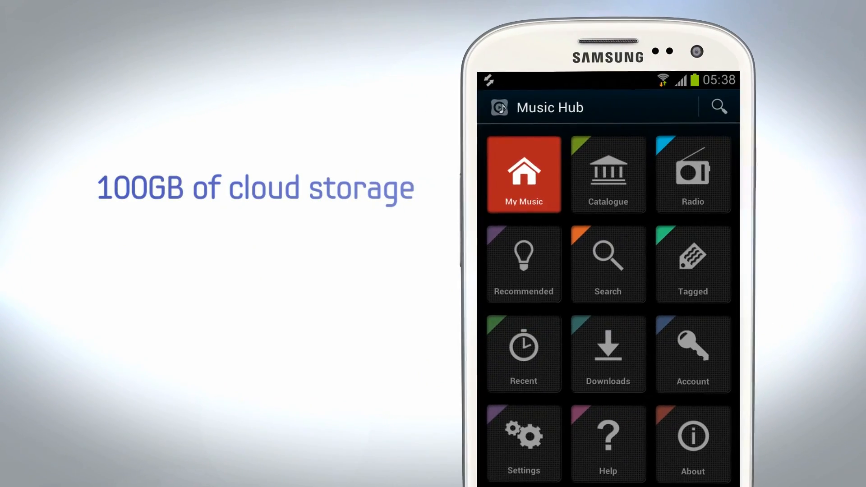
pyautogui.click(522, 174)
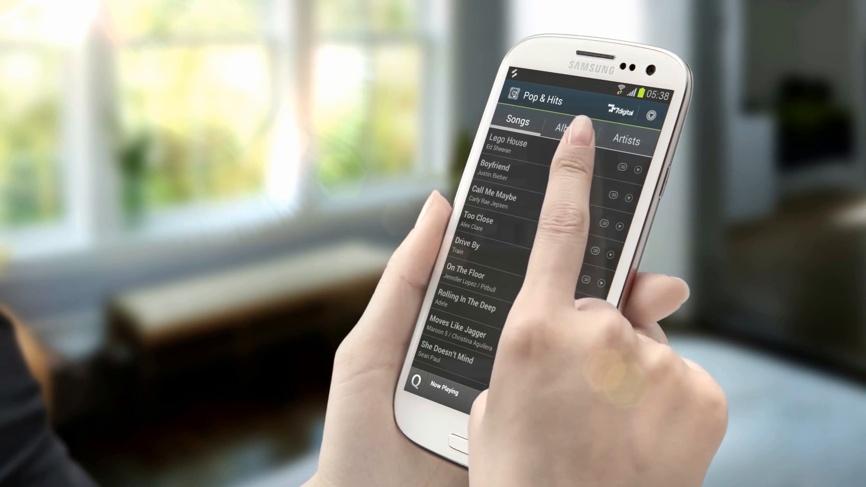
pyautogui.click(507, 147)
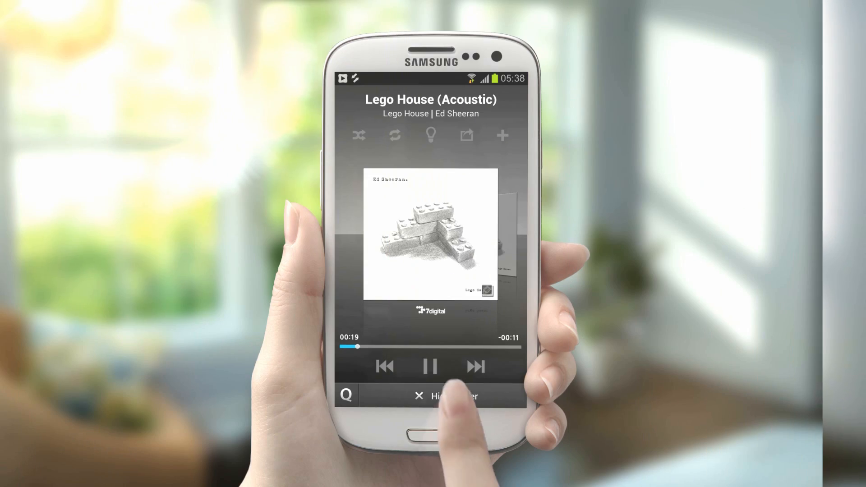
pyautogui.click(442, 396)
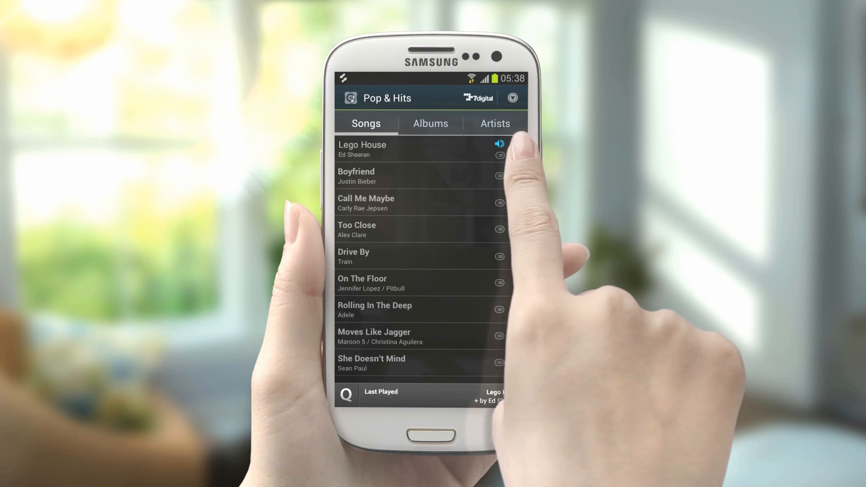
pyautogui.click(500, 155)
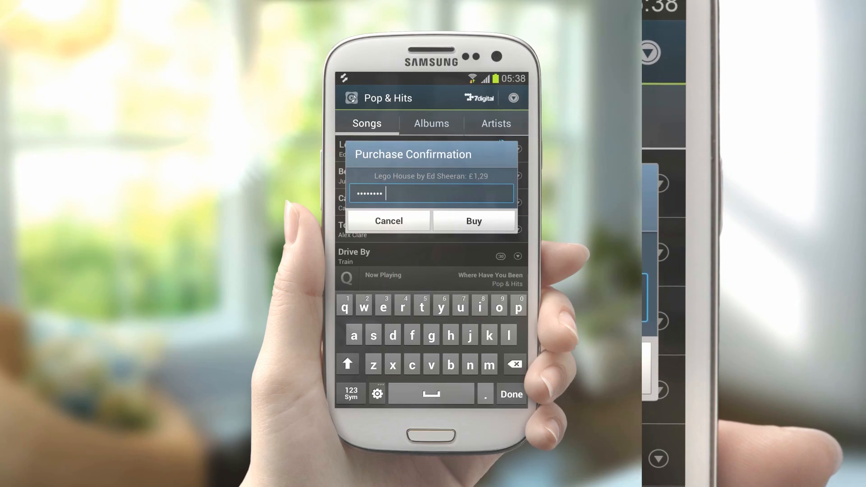
pyautogui.click(472, 220)
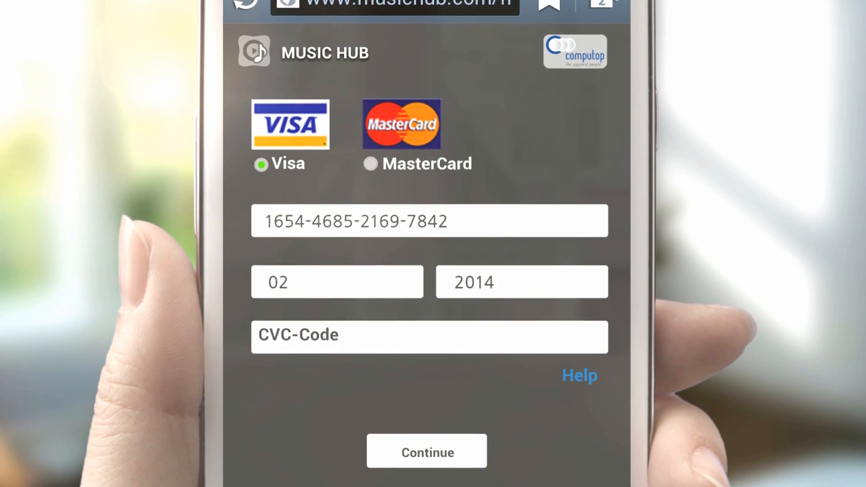
pyautogui.write('352')
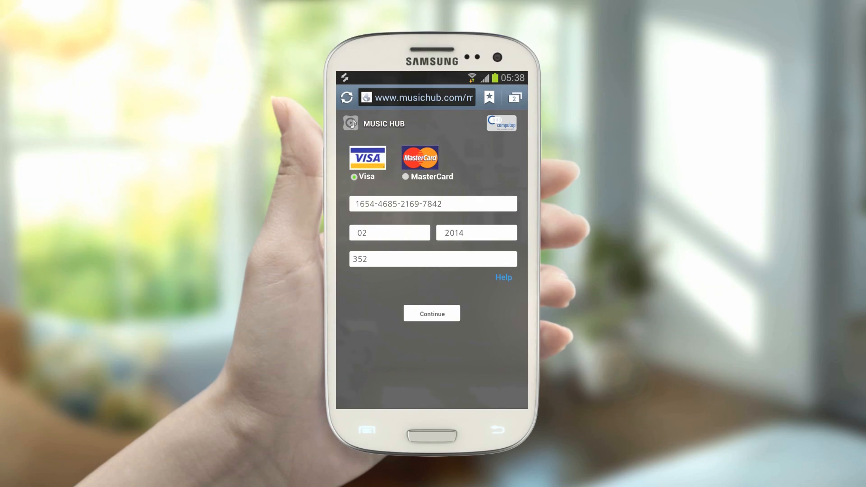
pyautogui.click(432, 313)
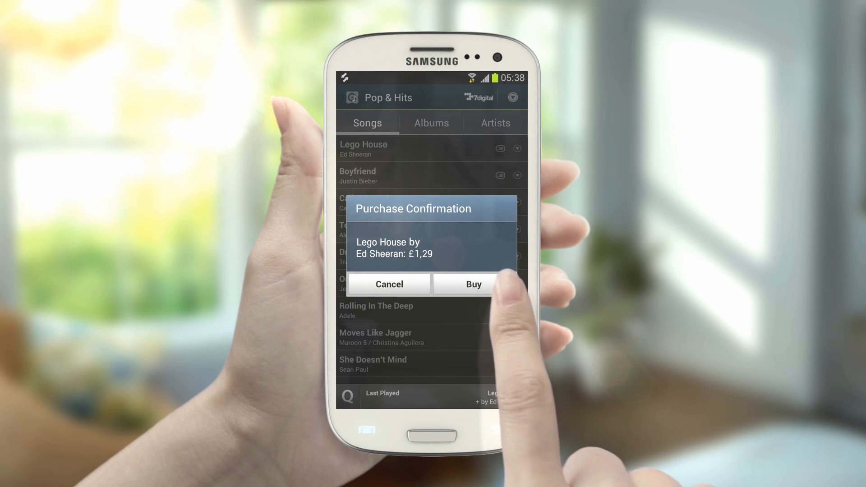
pyautogui.click(473, 284)
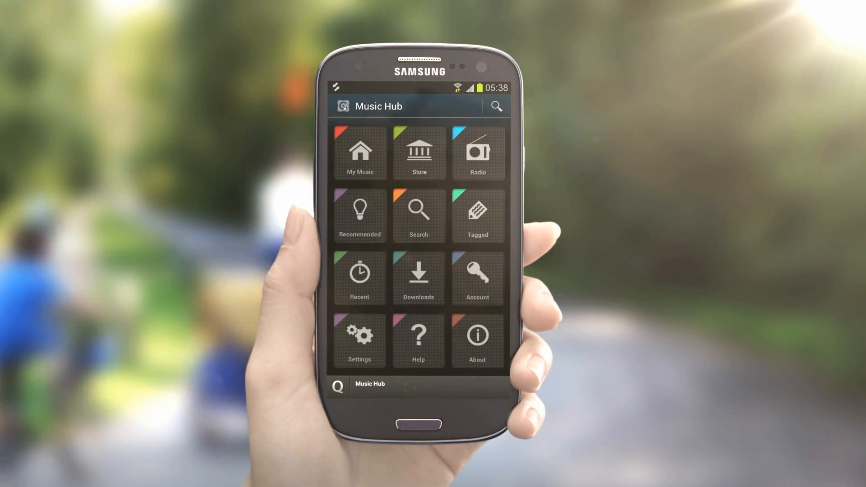
# - Search the store for Walk the Moon and stream Anna Sun from the + Walk the Moon album
pyautogui.click(418, 152)
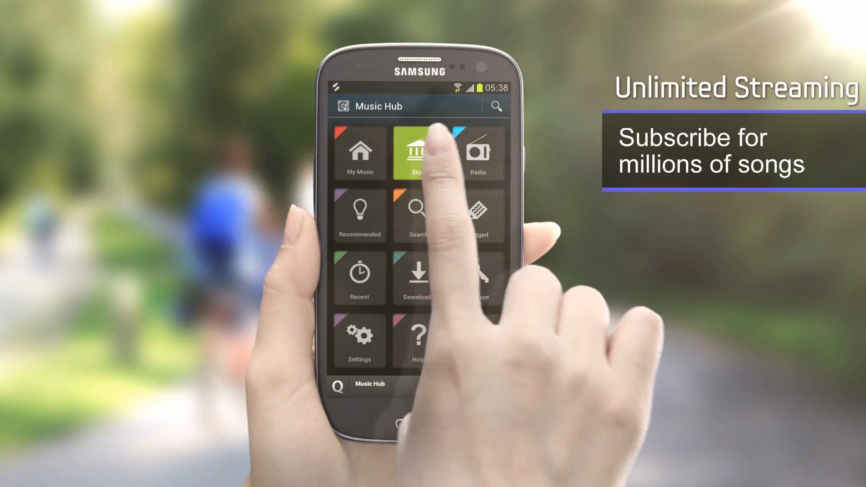
pyautogui.click(418, 154)
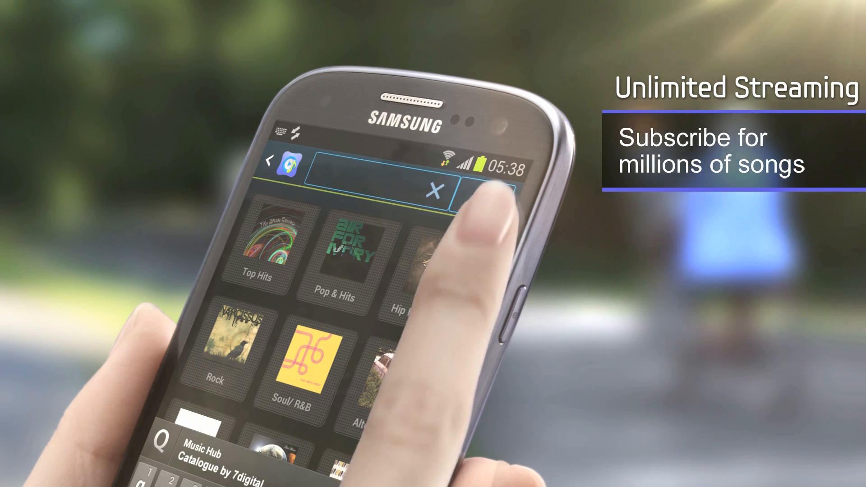
pyautogui.write('Walk the Moon')
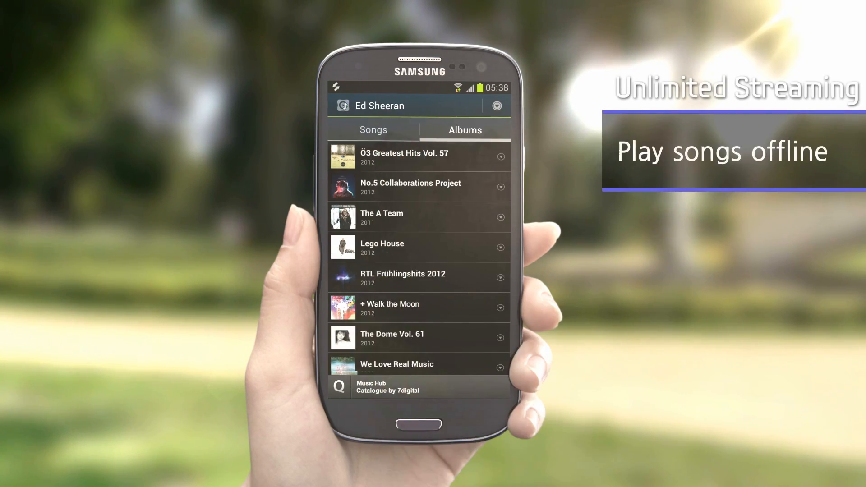
pyautogui.scroll(-3)
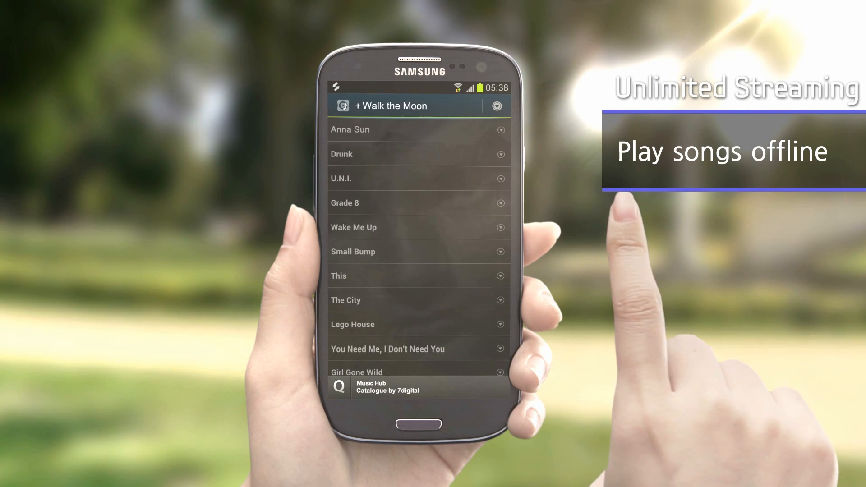
pyautogui.click(350, 129)
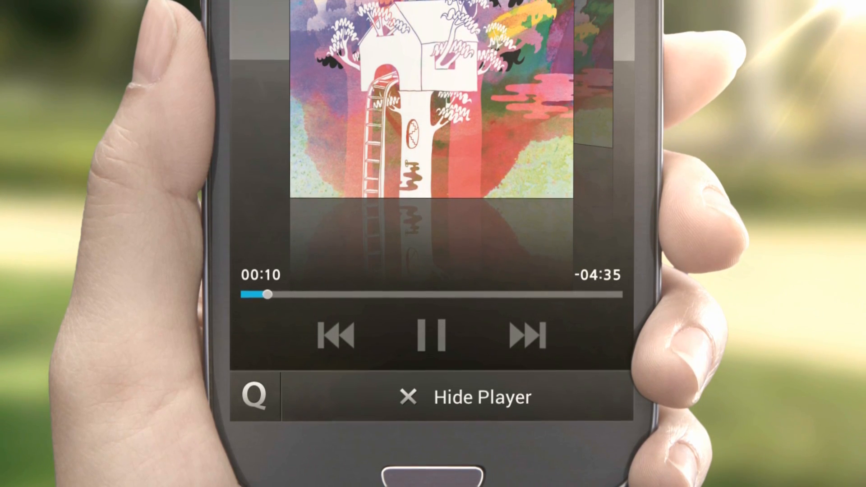
pyautogui.click(453, 389)
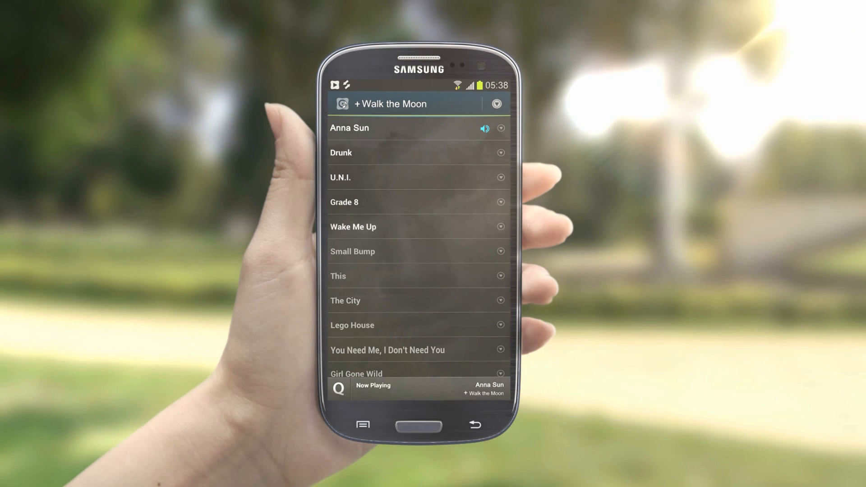
pyautogui.scroll(-3)
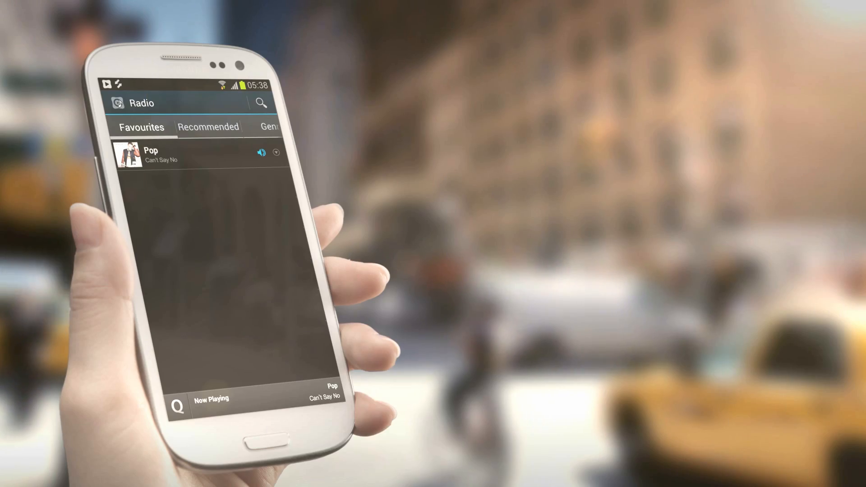
# - Create a new personal station from an Ed Sheeran search and play Ed Sheeran Radio
pyautogui.click(208, 126)
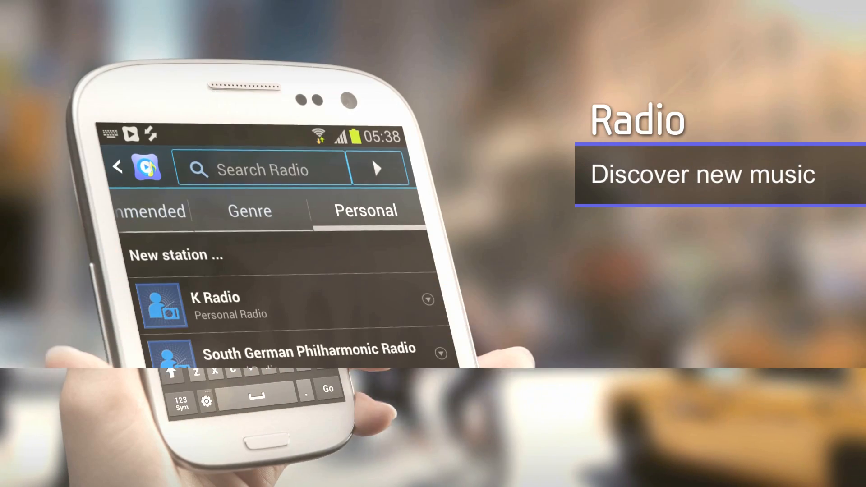
pyautogui.write('Ed Sheeran')
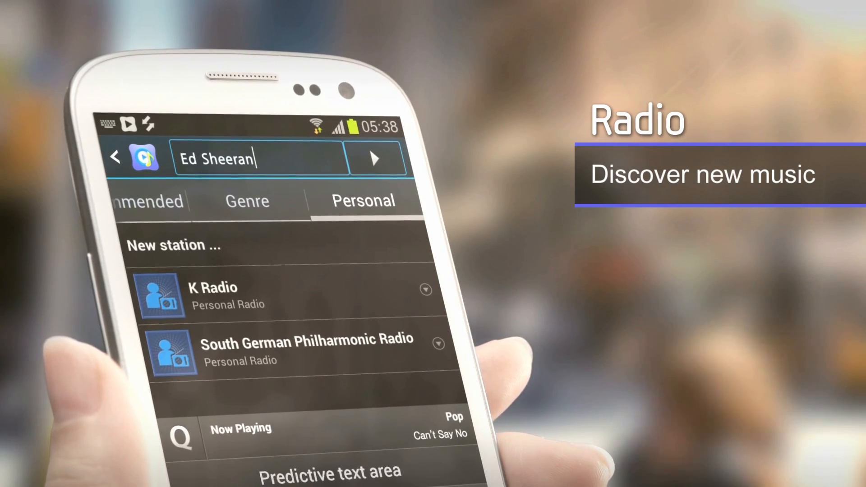
pyautogui.click(375, 157)
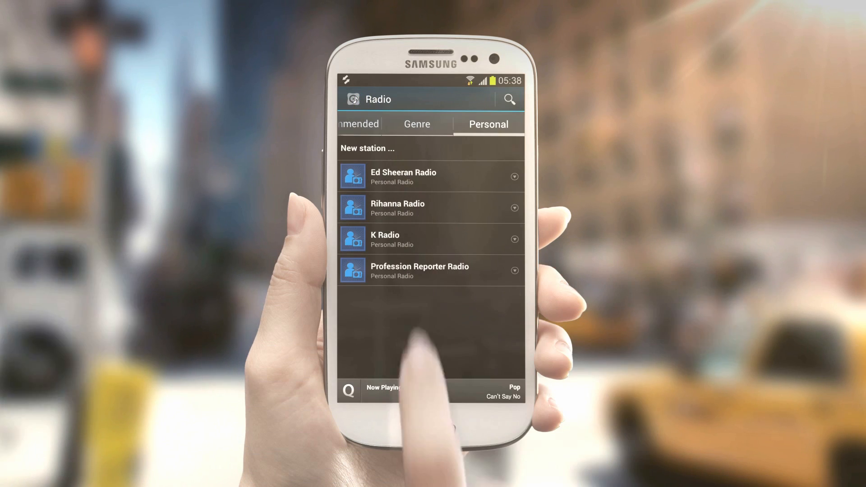
pyautogui.click(403, 175)
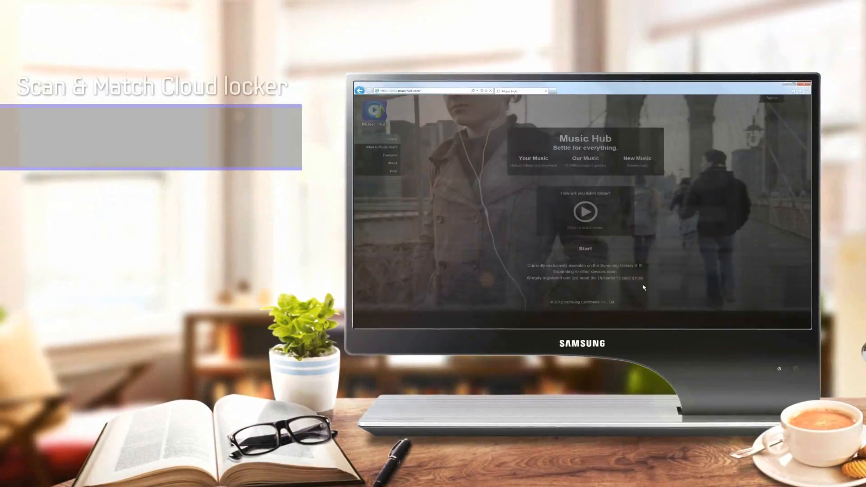
# - Download, save and install the Music Hub Uploader
pyautogui.click(628, 278)
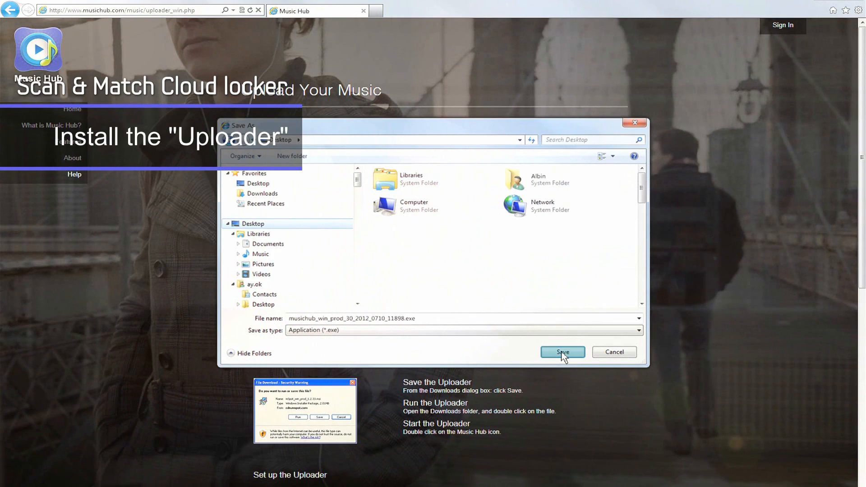
pyautogui.click(562, 352)
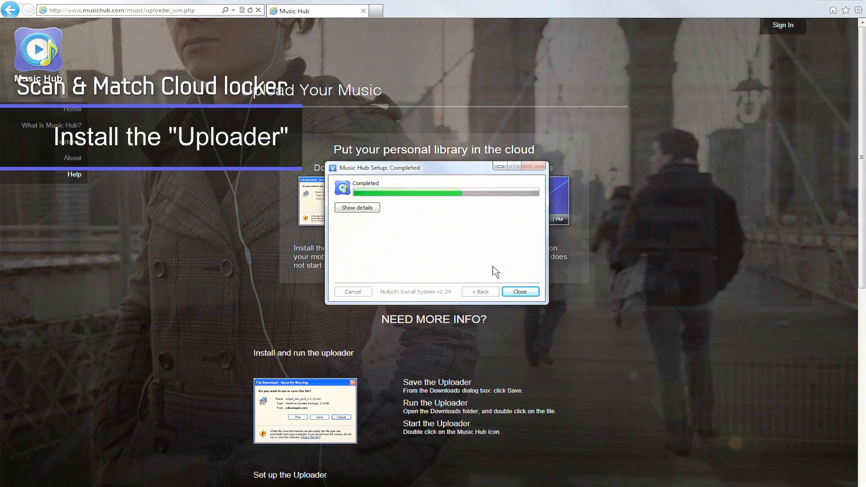
pyautogui.click(519, 291)
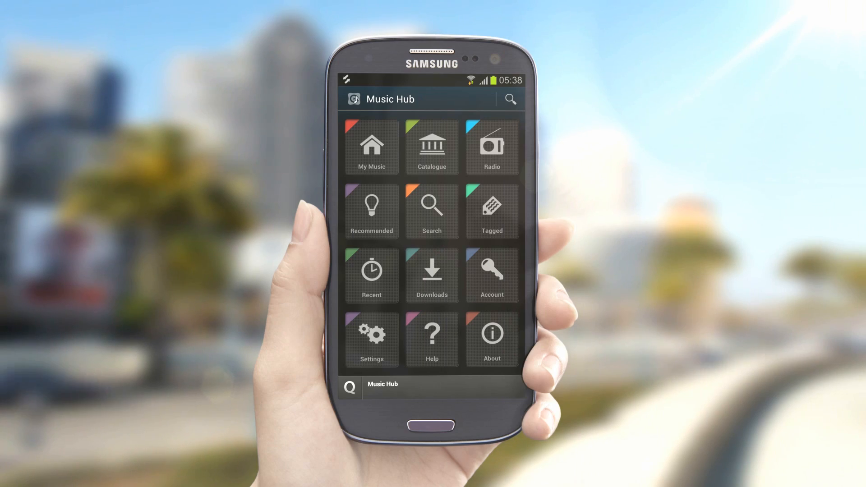
# - Add the Music folder as an upload location in the uploader's Music tab
pyautogui.click(371, 148)
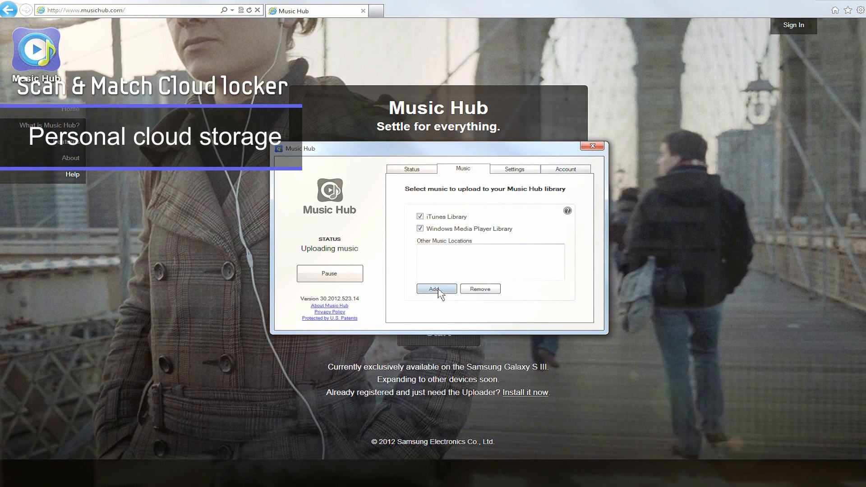
pyautogui.click(436, 288)
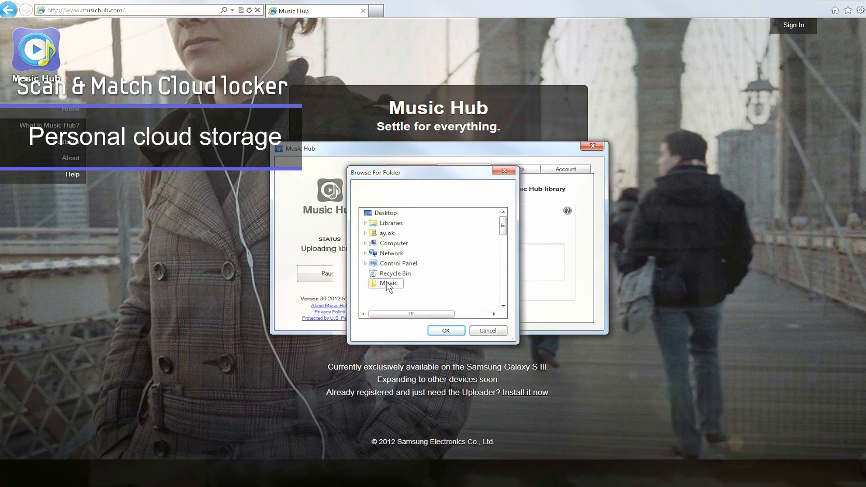
pyautogui.click(445, 330)
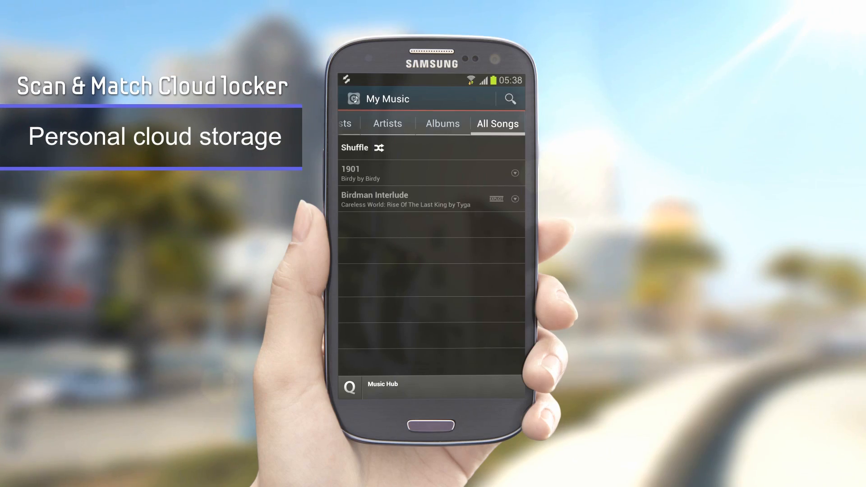
pyautogui.scroll(-3)
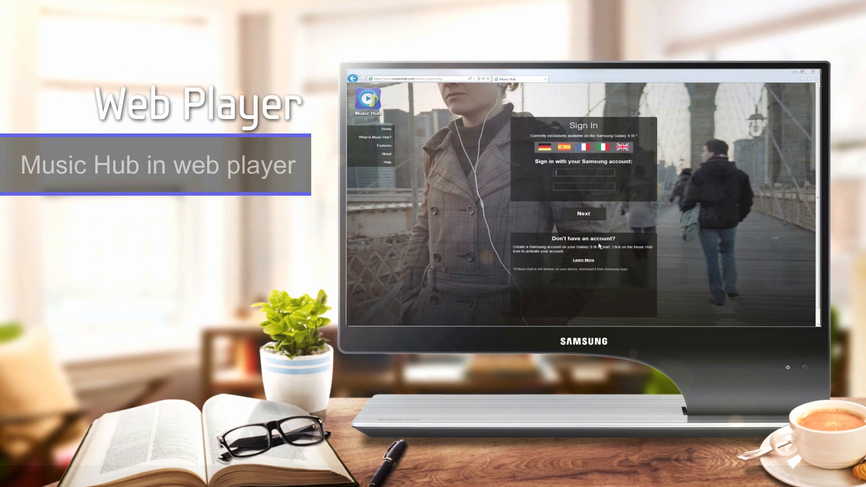
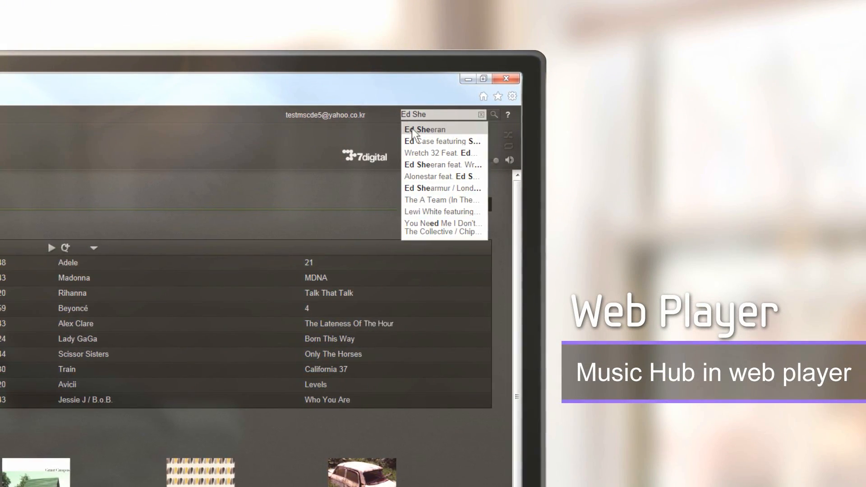
pyautogui.click(424, 129)
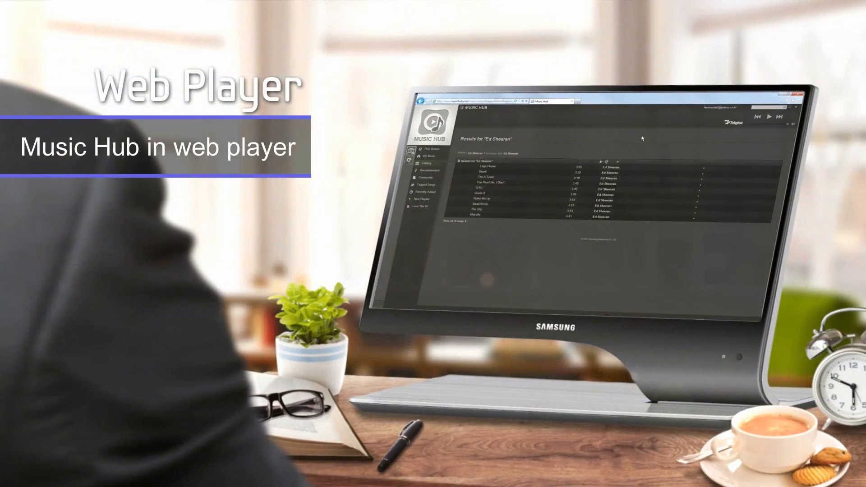